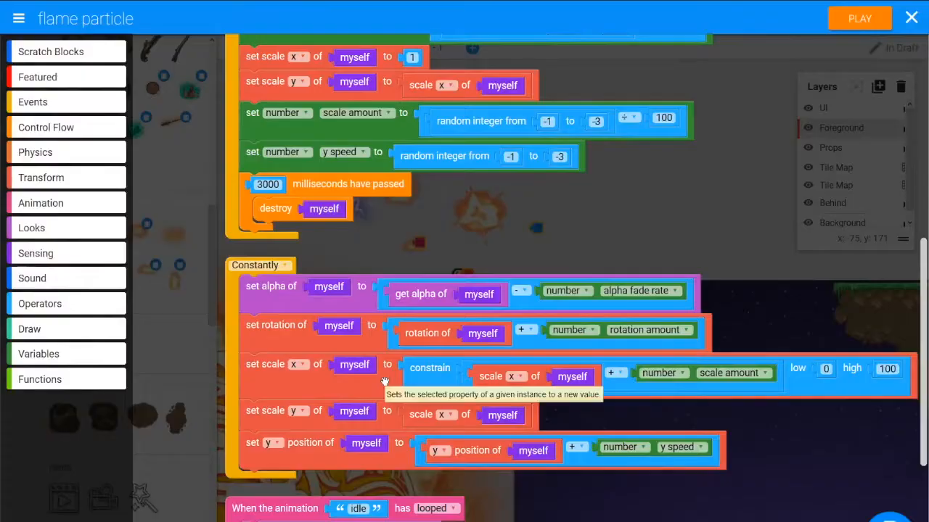
pyautogui.moveTo(432, 234)
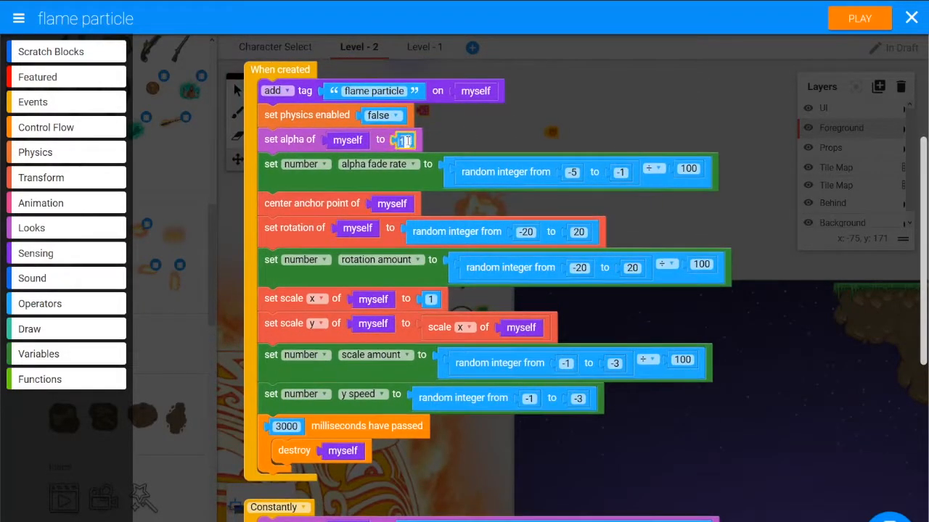
# Start the particle at alpha 0 and set the fade rate's upper random bound to 20
pyautogui.write('0')
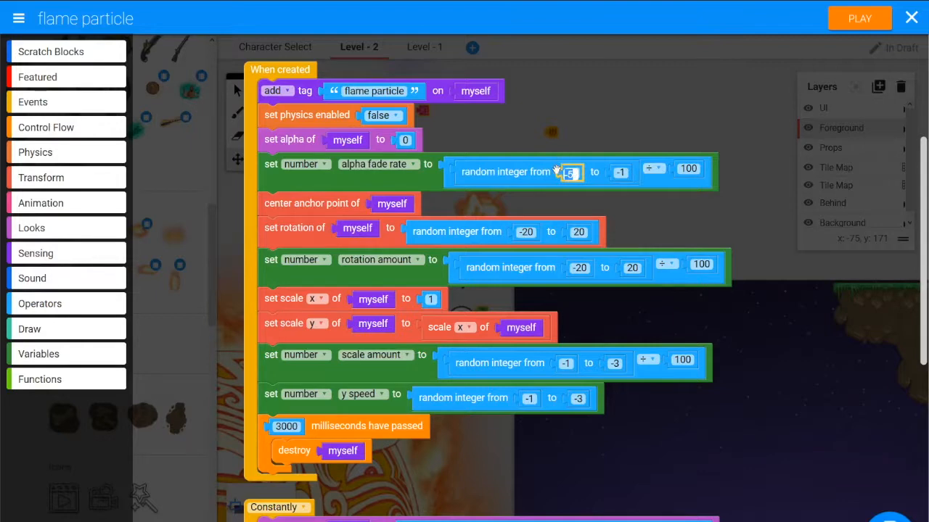
pyautogui.scroll(-3)
pyautogui.write('5')
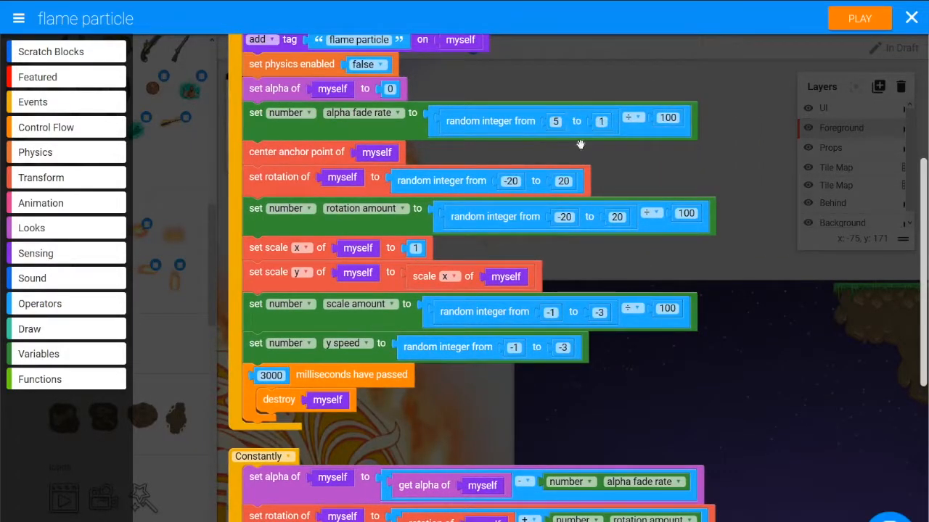
pyautogui.scroll(-3)
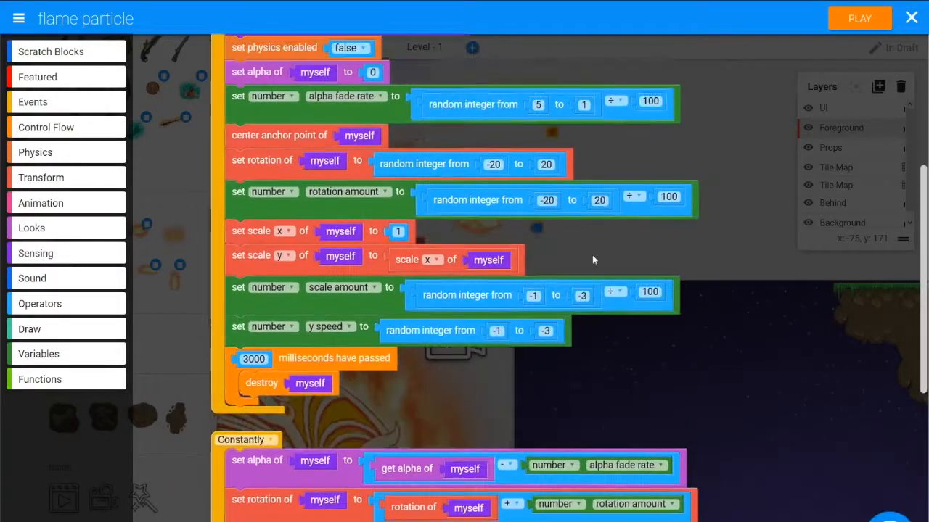
pyautogui.click(583, 104)
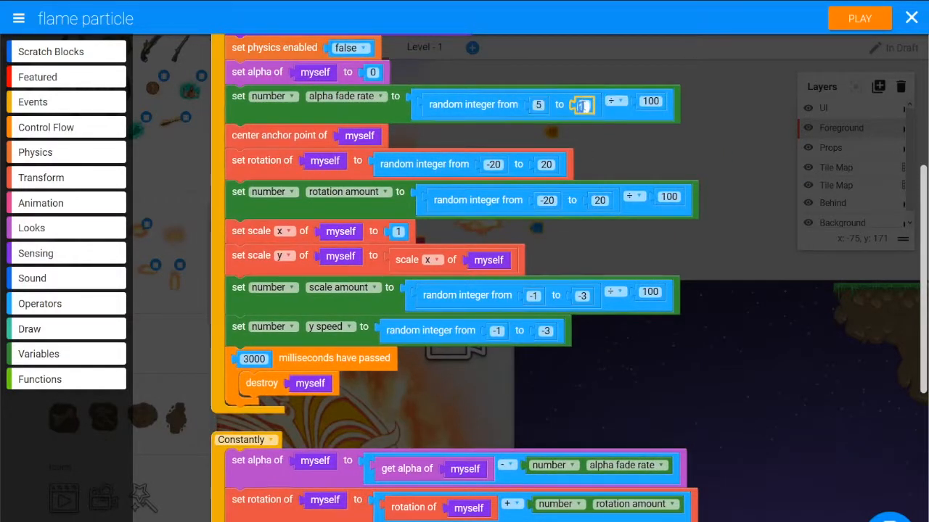
pyautogui.write('20')
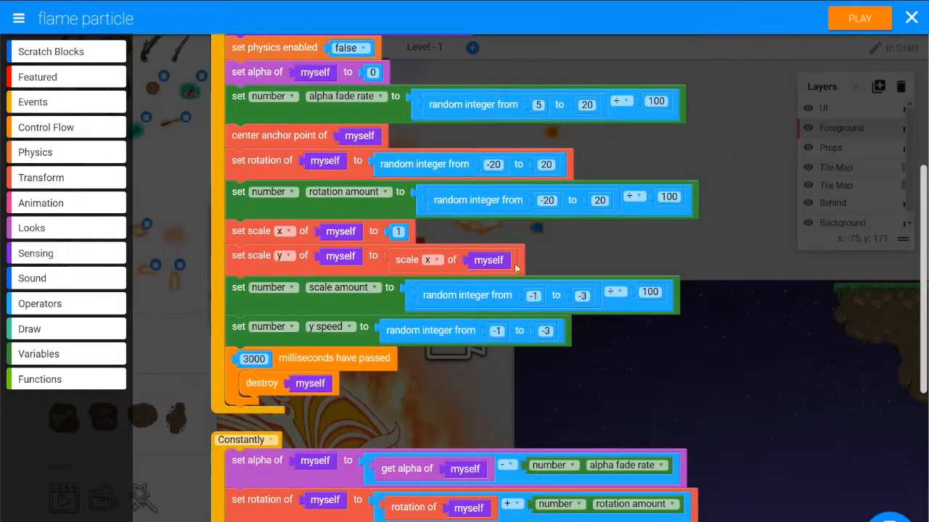
pyautogui.scroll(-3)
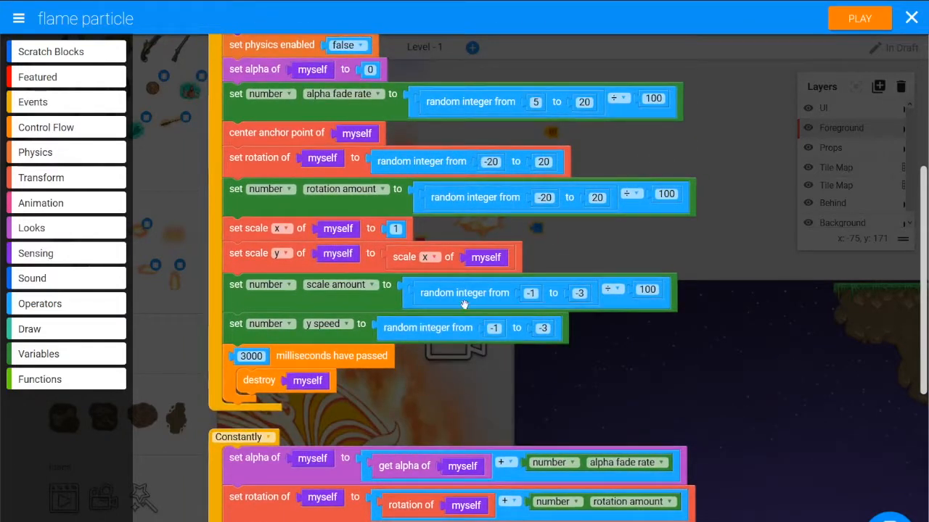
pyautogui.scroll(-3)
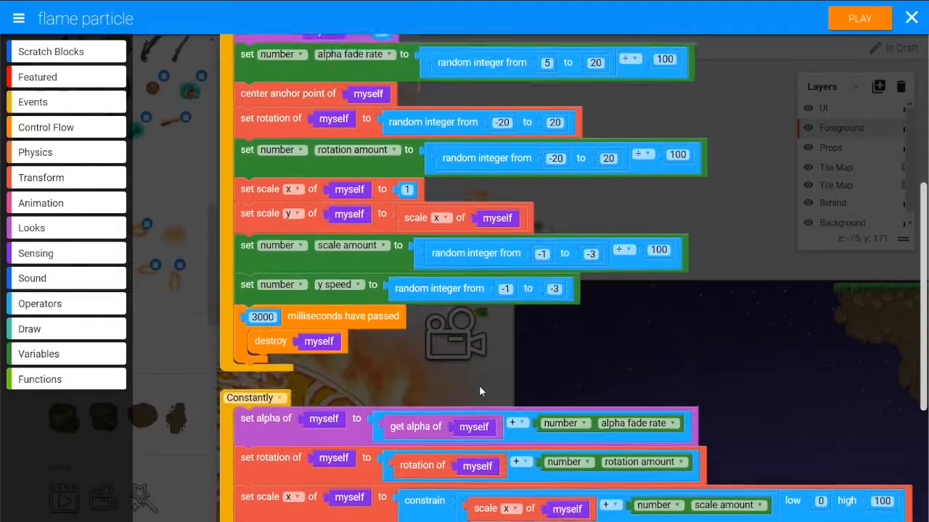
pyautogui.scroll(-3)
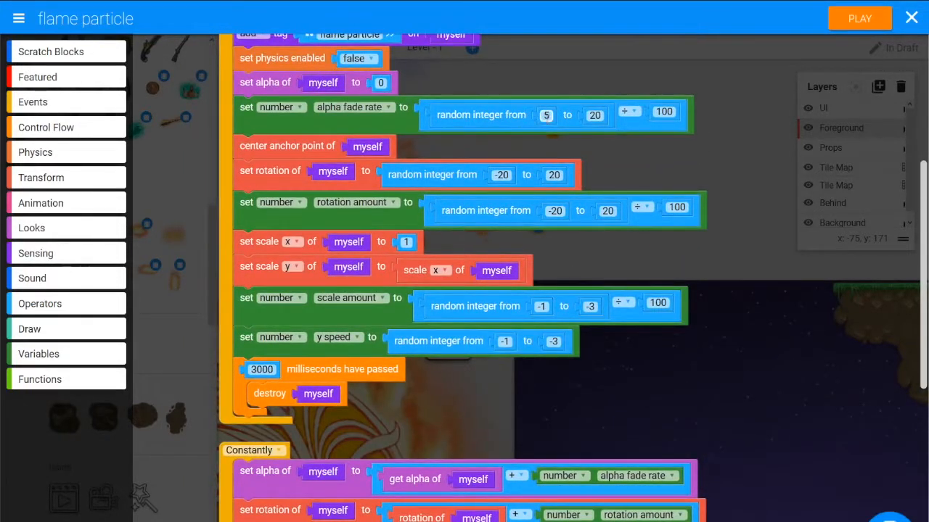
pyautogui.scroll(-3)
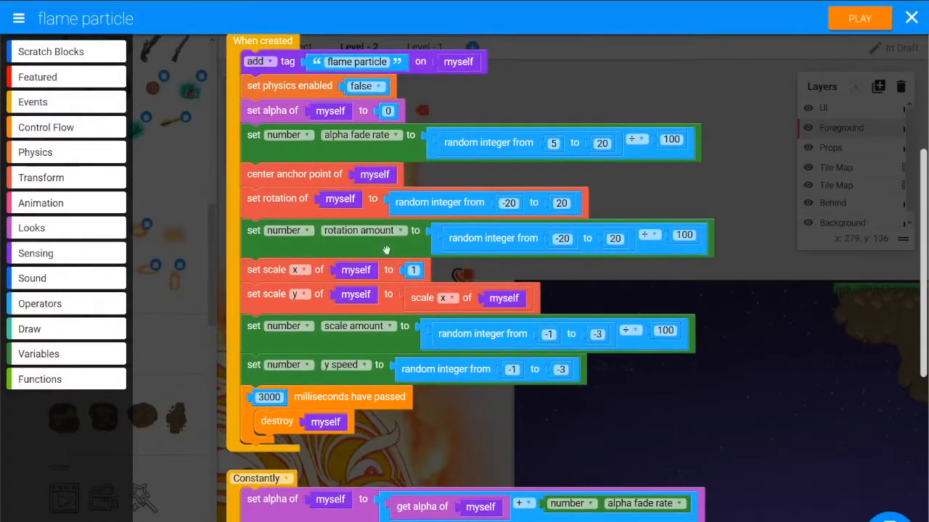
pyautogui.moveTo(478, 275)
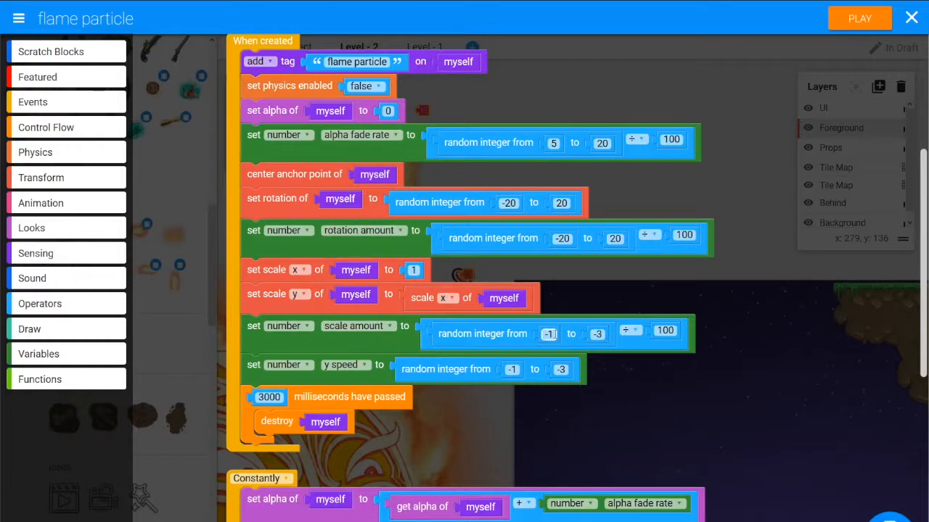
# Start the scale amount range at -2, then playtest the flames with a chosen character
pyautogui.click(549, 334)
pyautogui.write('-2')
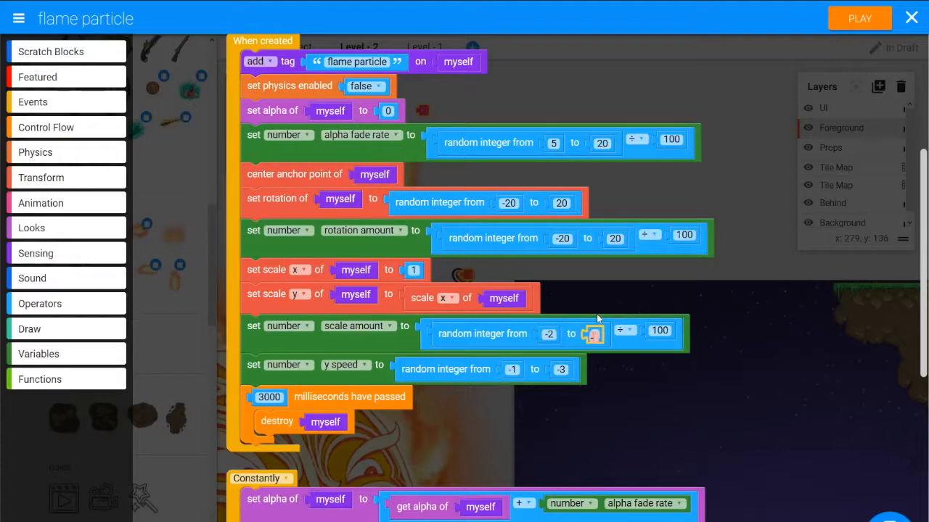
pyautogui.click(859, 17)
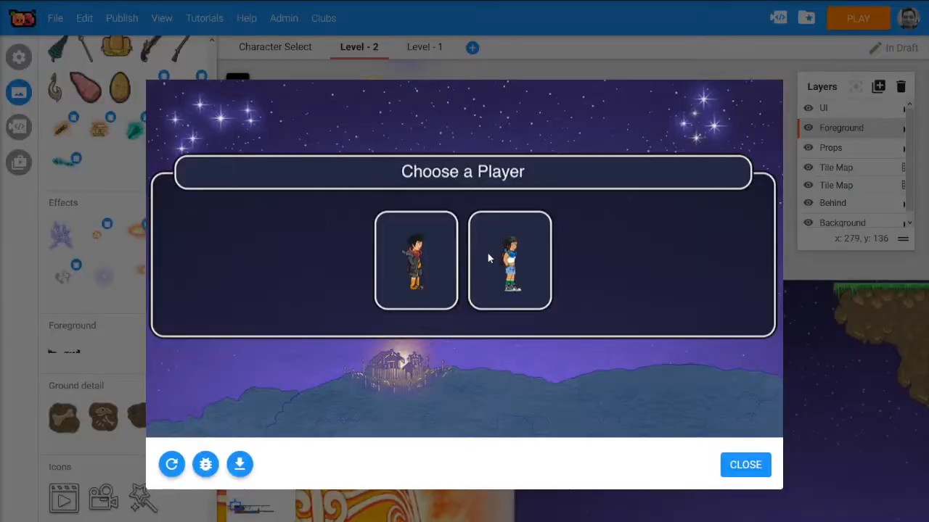
pyautogui.click(508, 261)
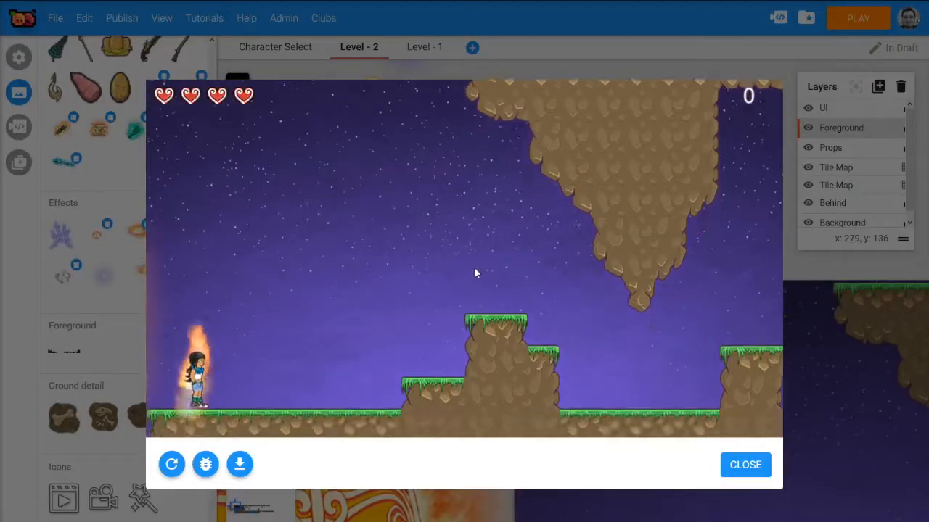